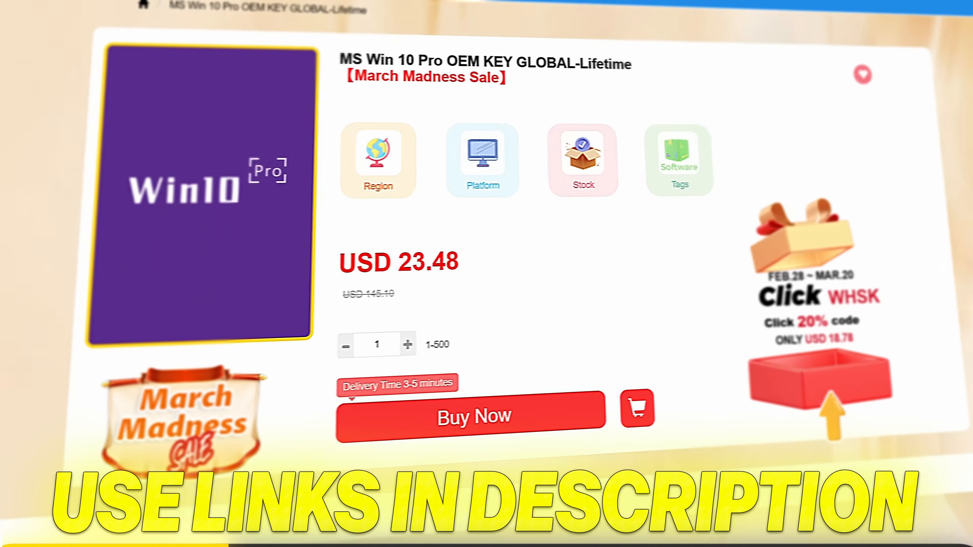
# Step: Apply promotion code PAN20 to the order, then start entering a new Windows product key
pyautogui.write('PAN20')
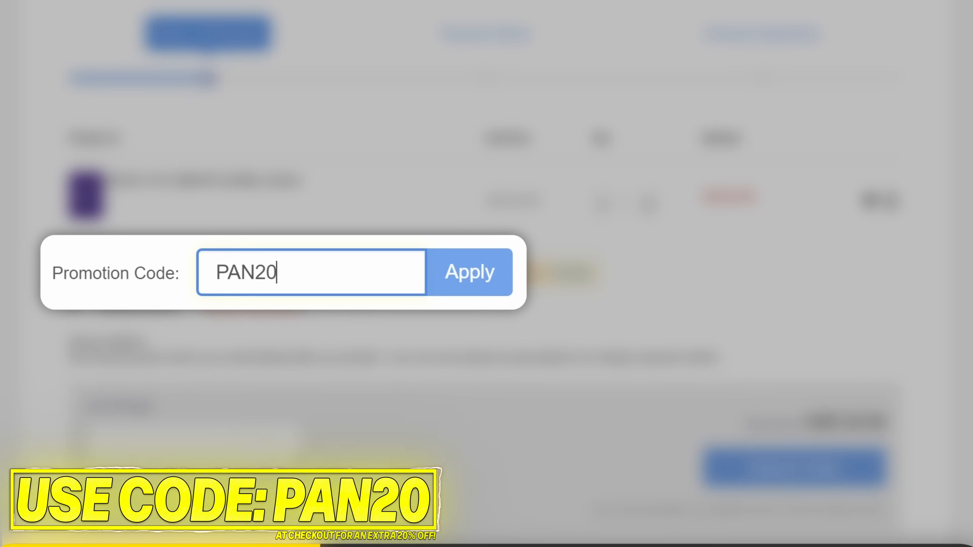
pyautogui.click(469, 272)
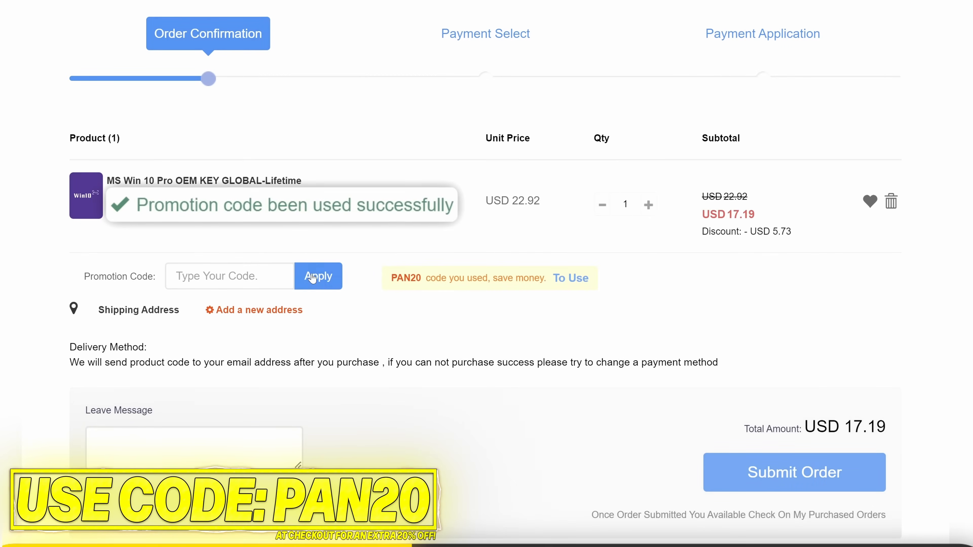
pyautogui.click(794, 472)
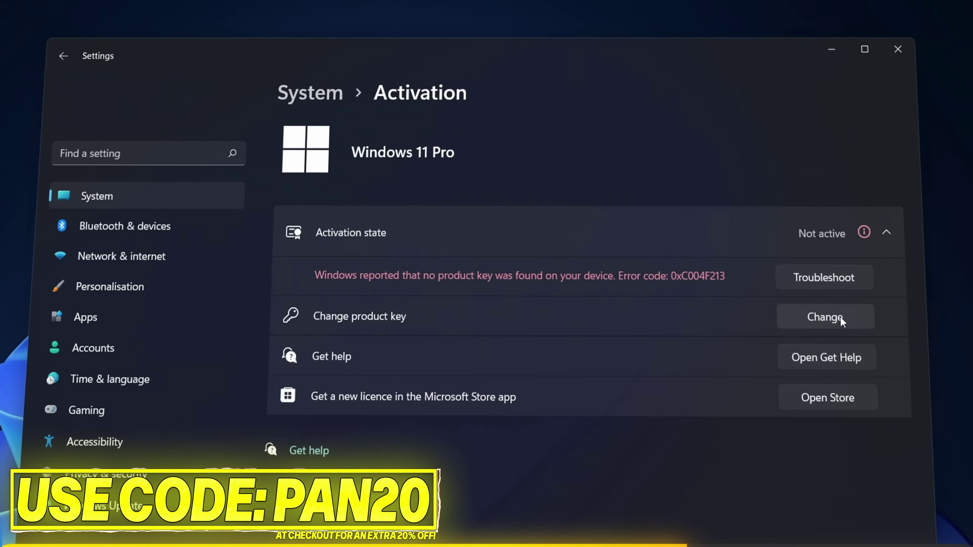
pyautogui.click(824, 316)
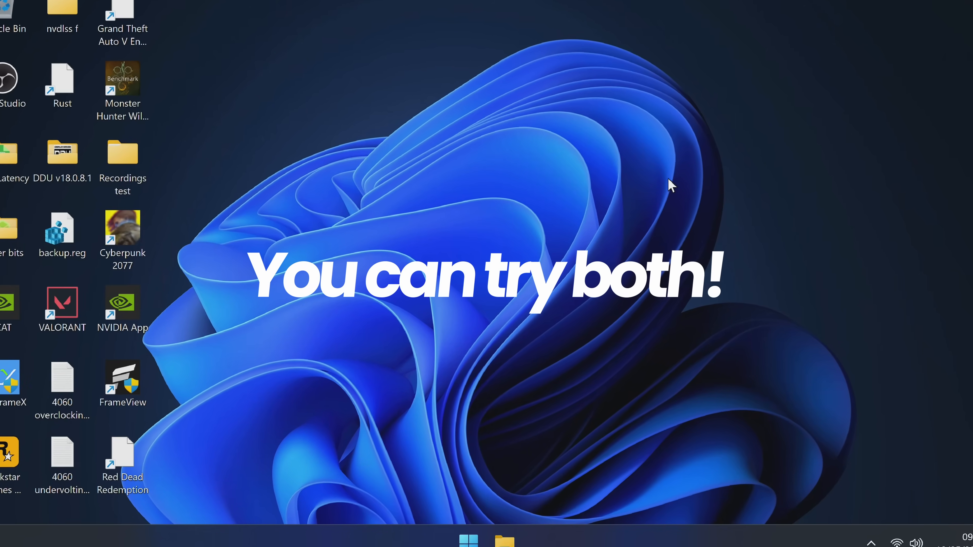
# Step: Launch Microsoft Edge from the taskbar
pyautogui.click(520, 529)
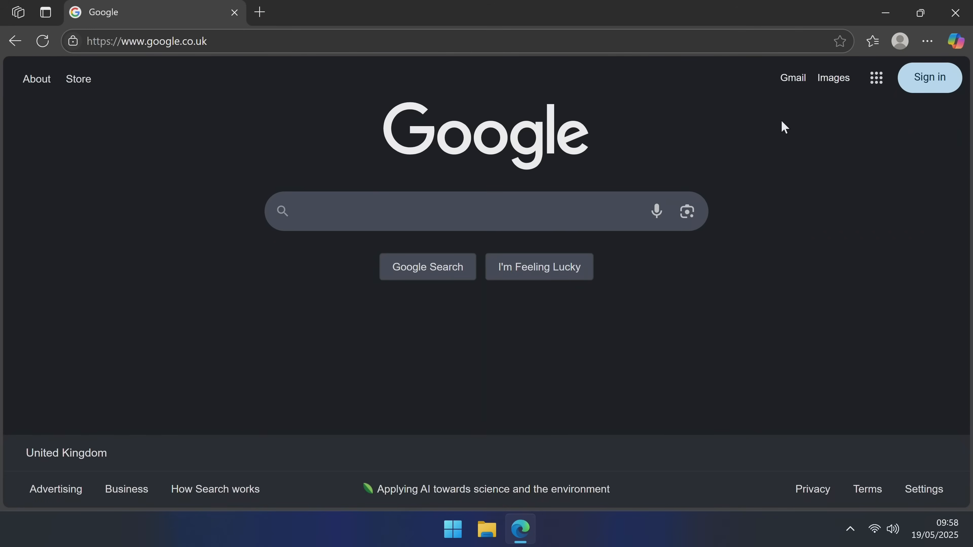
# Step: Search Google for 'nvidia drivers' and reach NVIDIA's official GeForce Drivers page
pyautogui.write('nvidi')
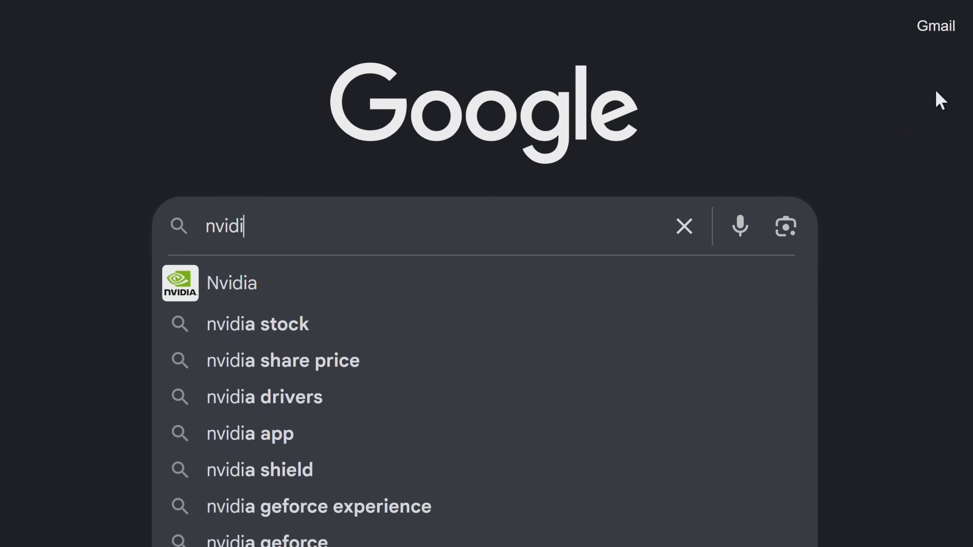
pyautogui.click(265, 398)
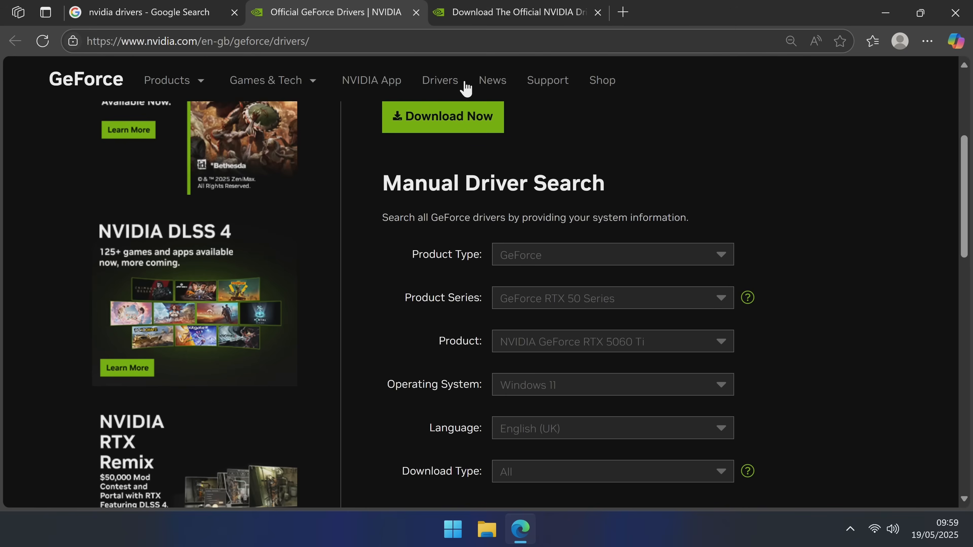
pyautogui.click(440, 80)
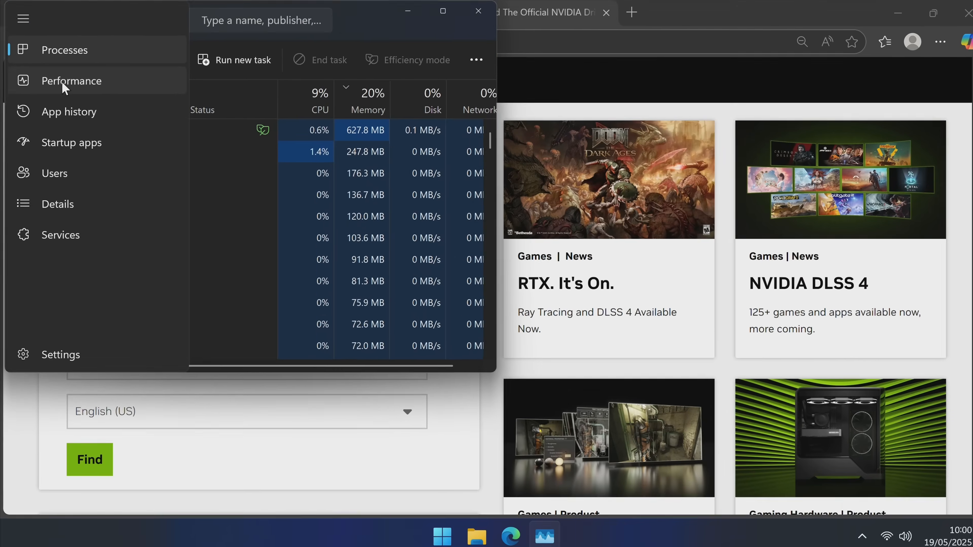
# Step: Check GPU 0 under Performance to confirm an NVIDIA GeForce RTX 4060 with 8 GB memory
pyautogui.click(72, 80)
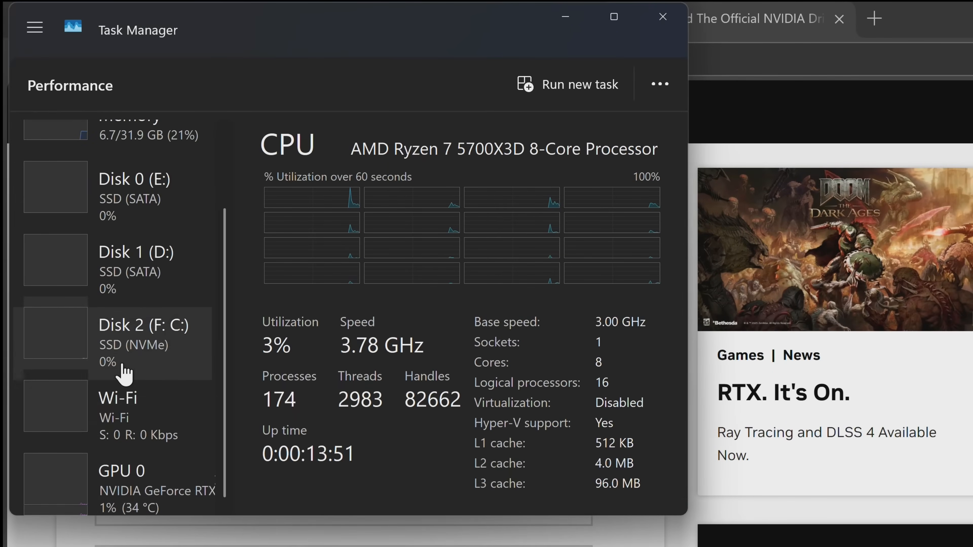
pyautogui.click(121, 478)
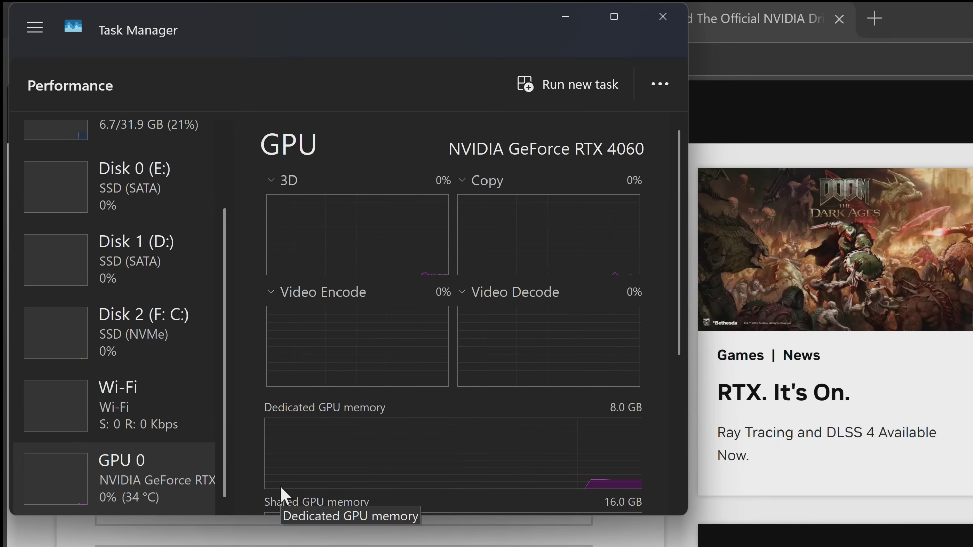
pyautogui.moveTo(534, 188)
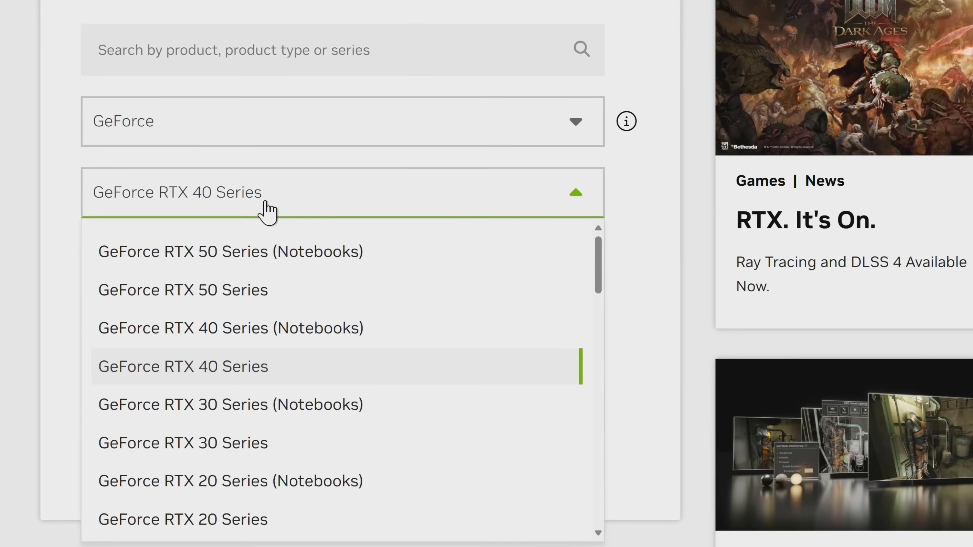
# Step: Find drivers for NVIDIA GeForce RTX 4060 (RTX 40 Series) on Windows 11
pyautogui.scroll(-3)
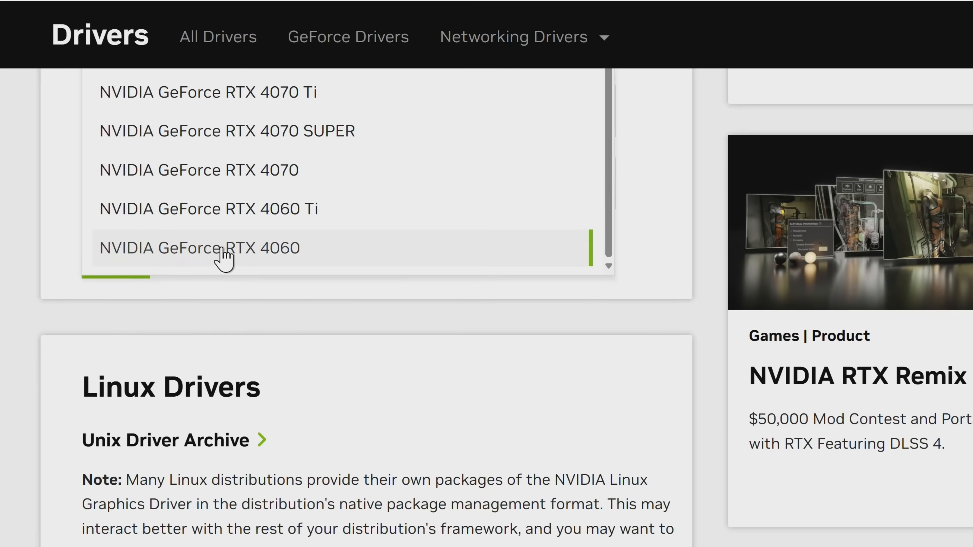
pyautogui.click(198, 248)
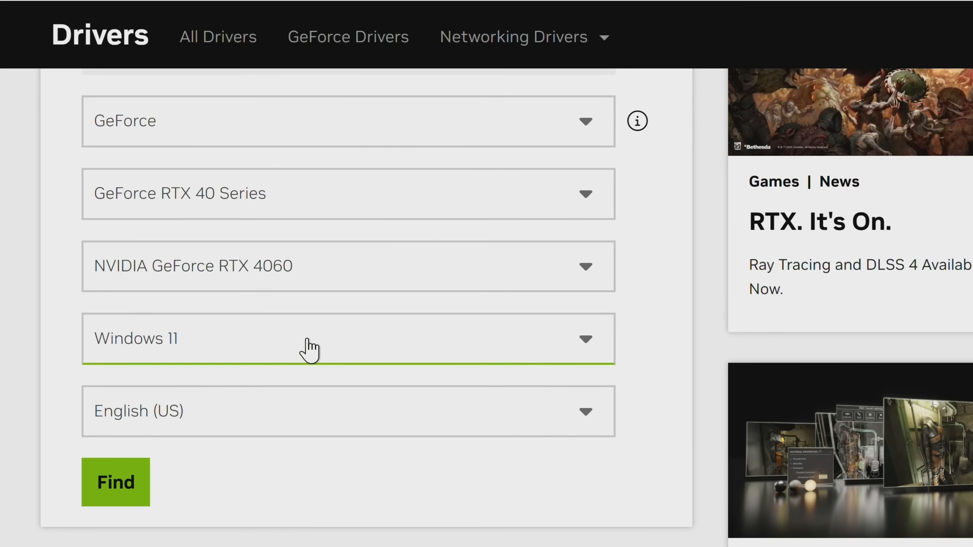
pyautogui.moveTo(303, 345)
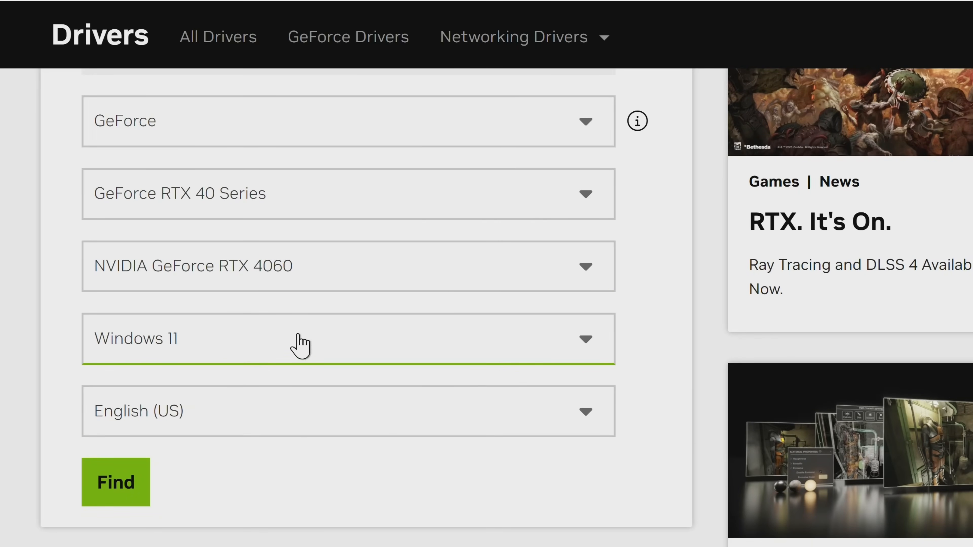
pyautogui.click(116, 482)
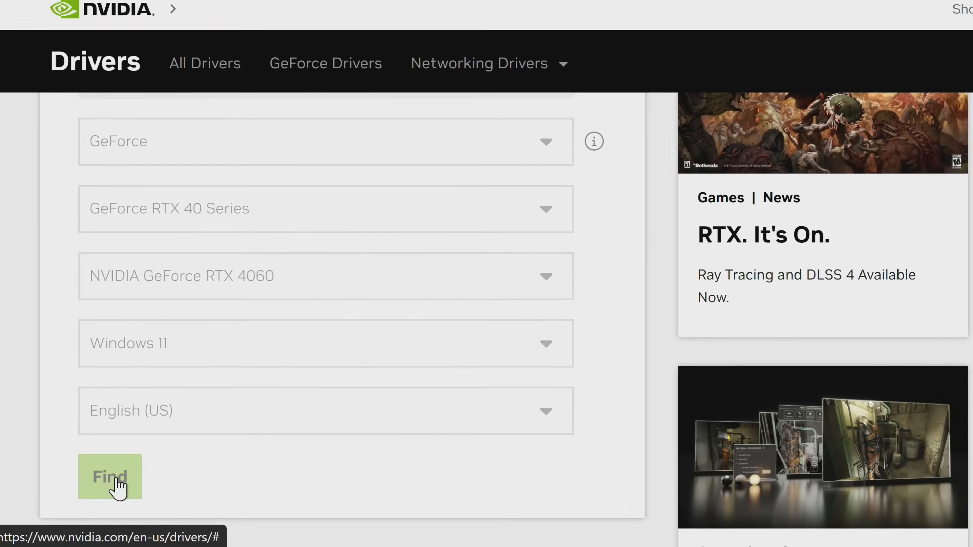
pyautogui.click(110, 478)
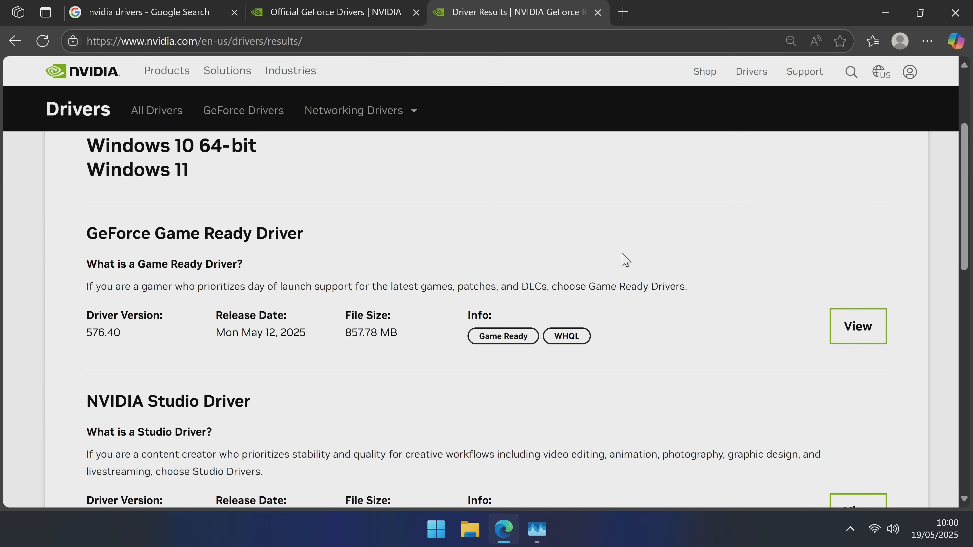
# Step: View the details of Game Ready Driver 566.36 (Dec 05, 2024) from the results list
pyautogui.scroll(3)
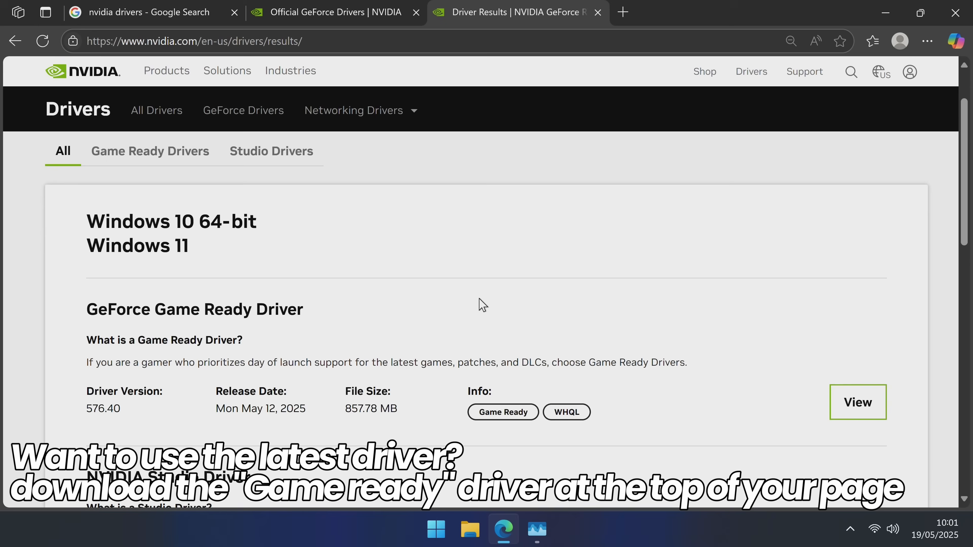
pyautogui.moveTo(708, 365)
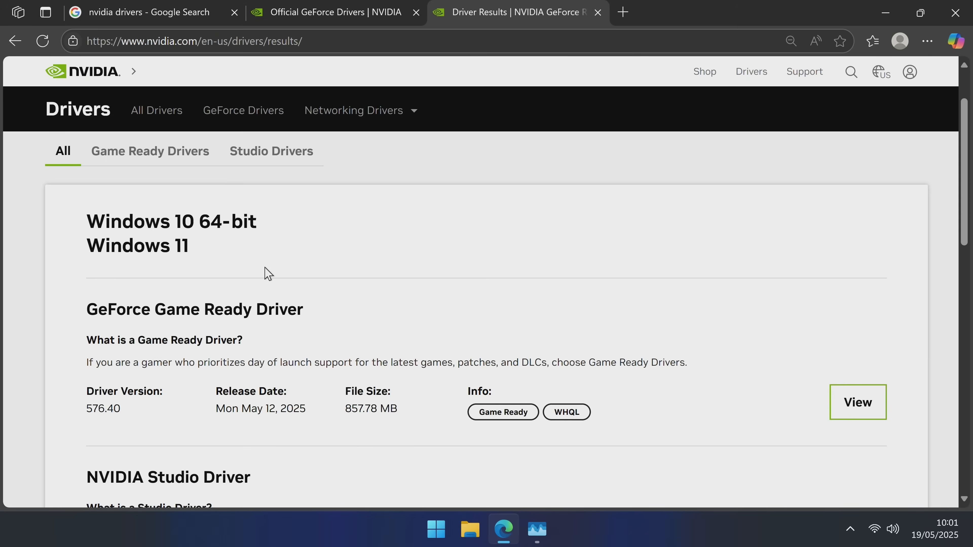
pyautogui.scroll(-3)
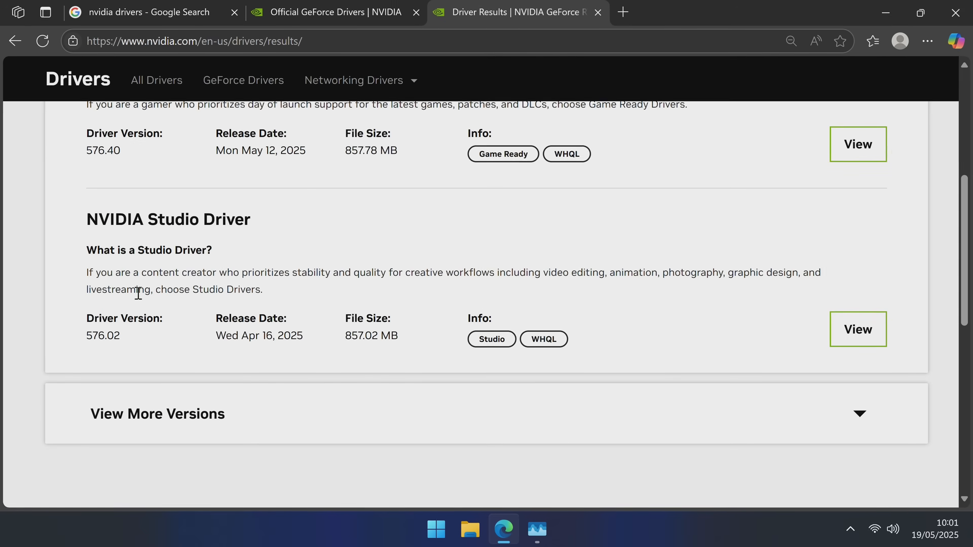
pyautogui.scroll(-3)
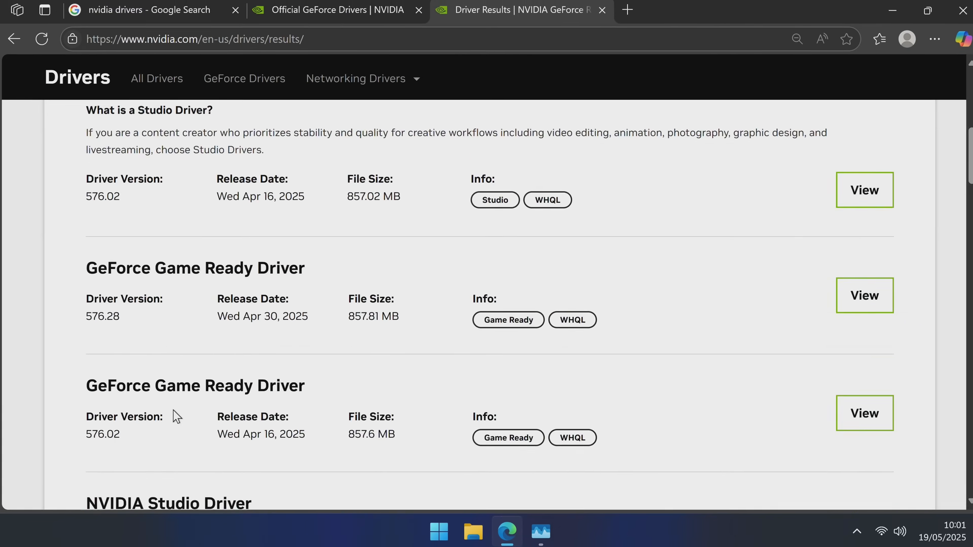
pyautogui.scroll(-3)
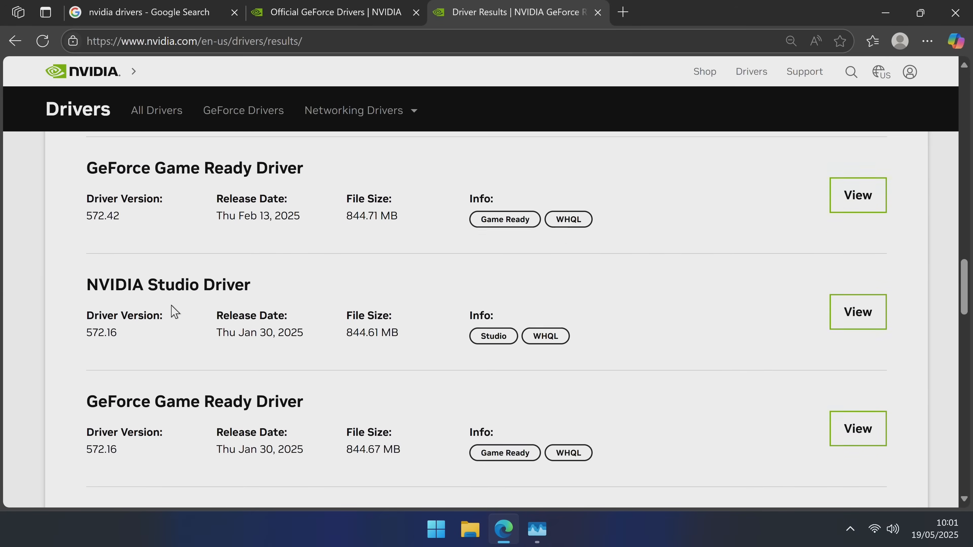
pyautogui.scroll(-3)
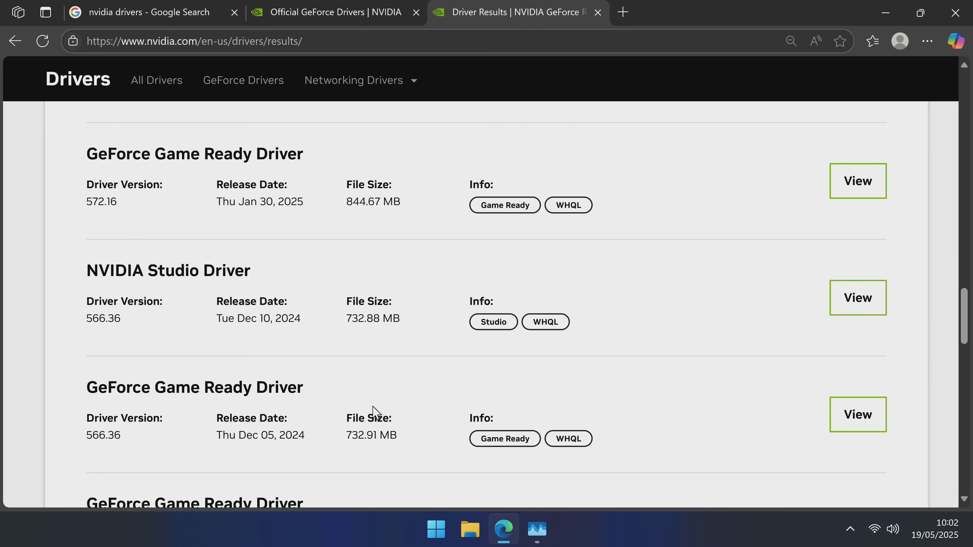
pyautogui.moveTo(235, 418)
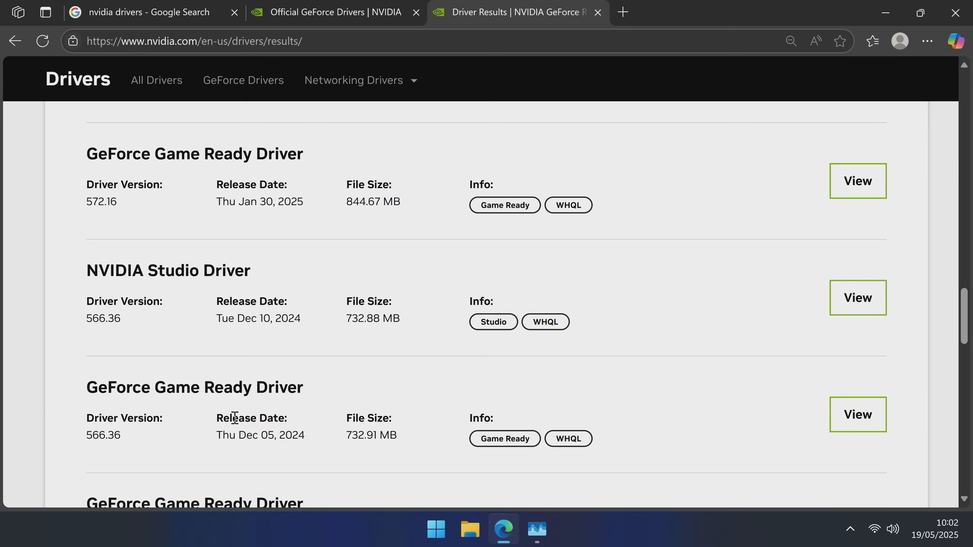
pyautogui.moveTo(858, 415)
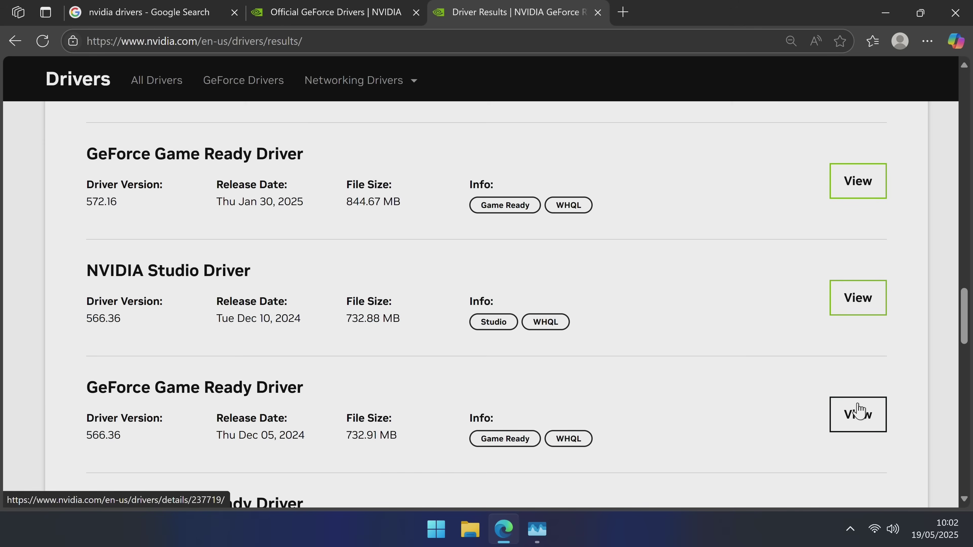
pyautogui.click(858, 415)
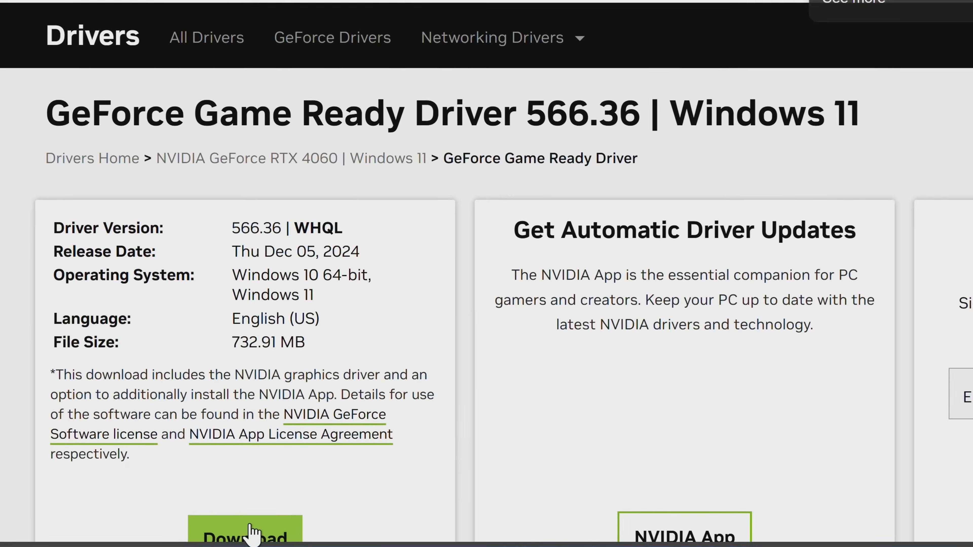